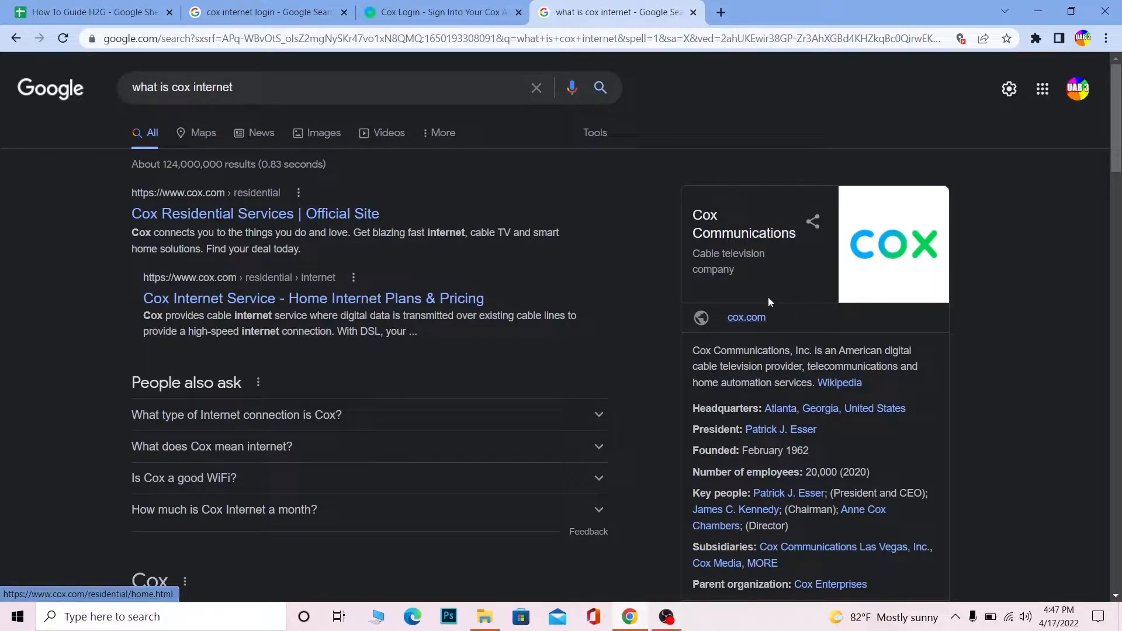
mouse_move(565, 291)
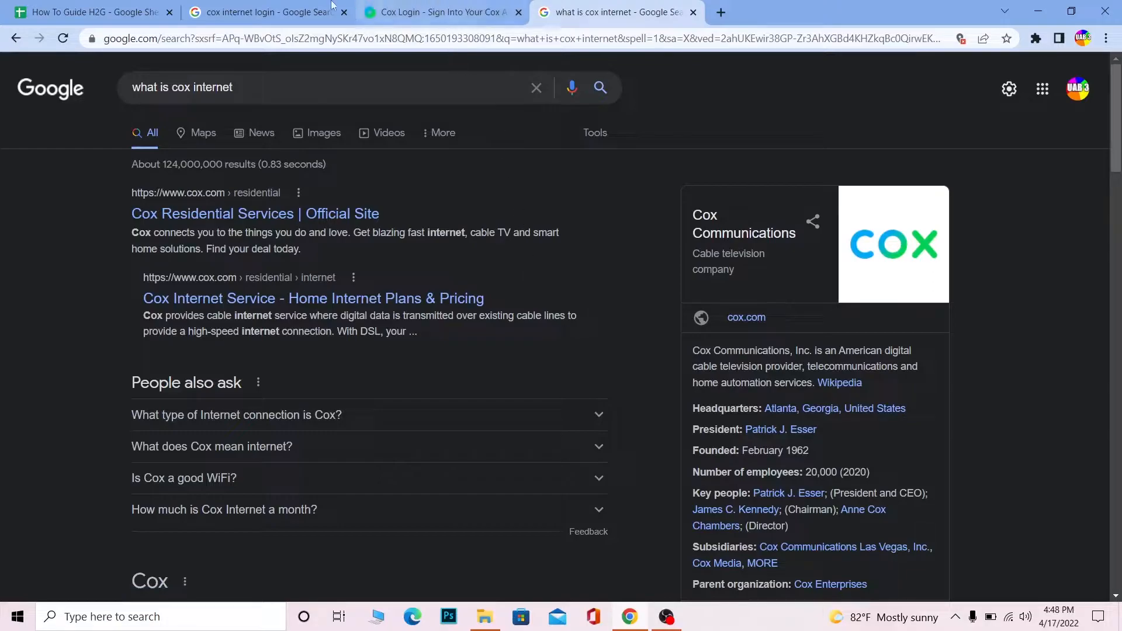
Switch to the 'cox internet login' Google Search results tab
click(265, 13)
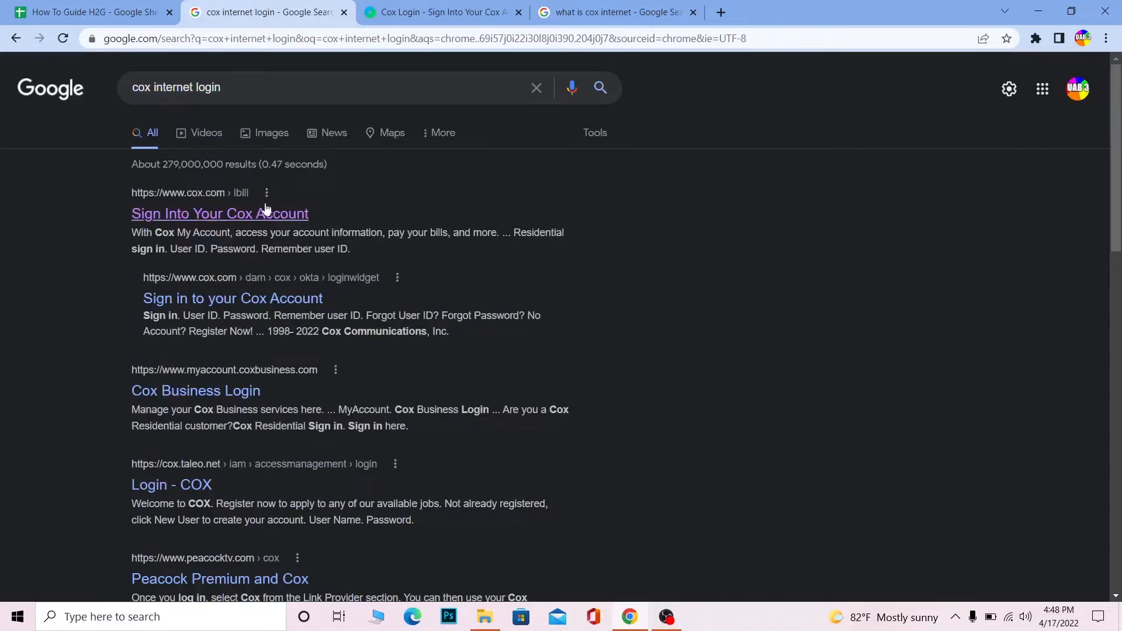
mouse_move(208, 222)
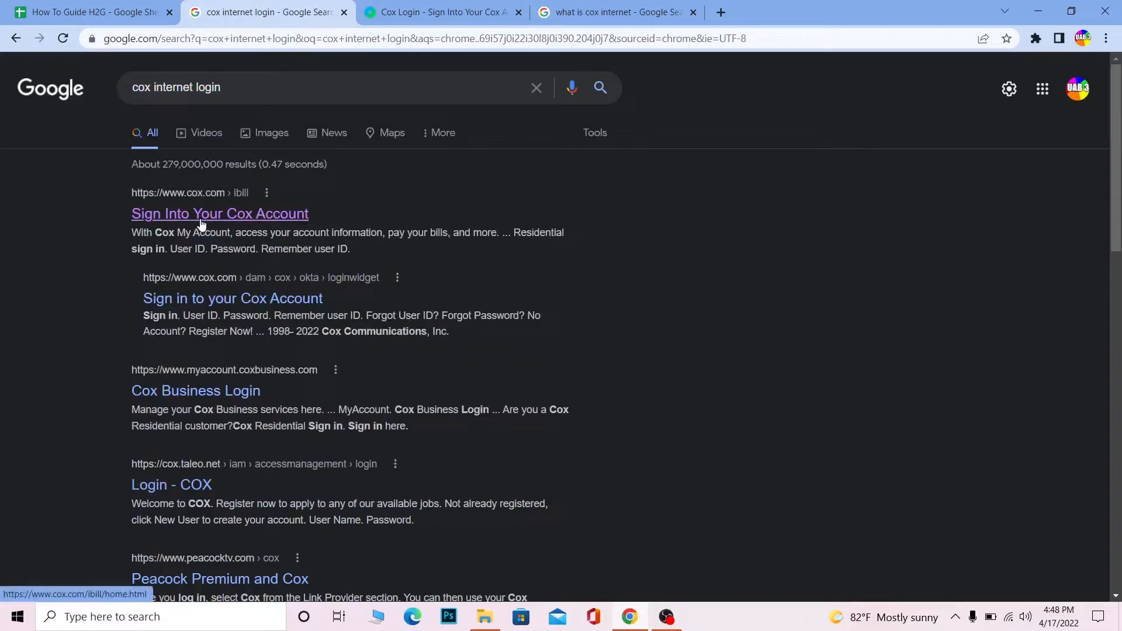
click(219, 214)
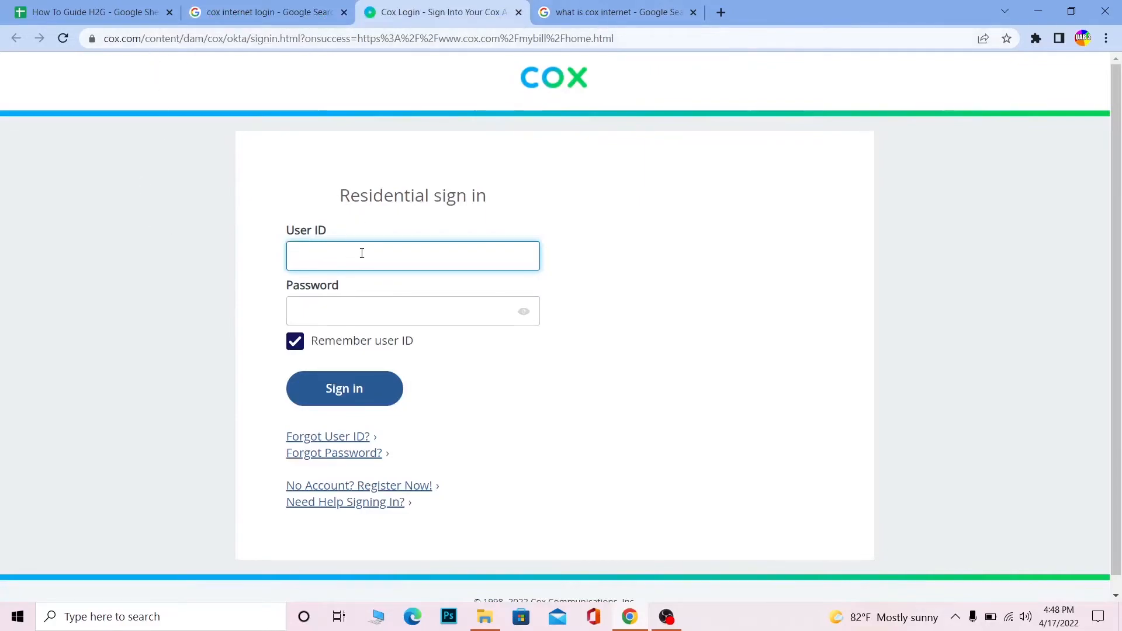
text(kevin12)
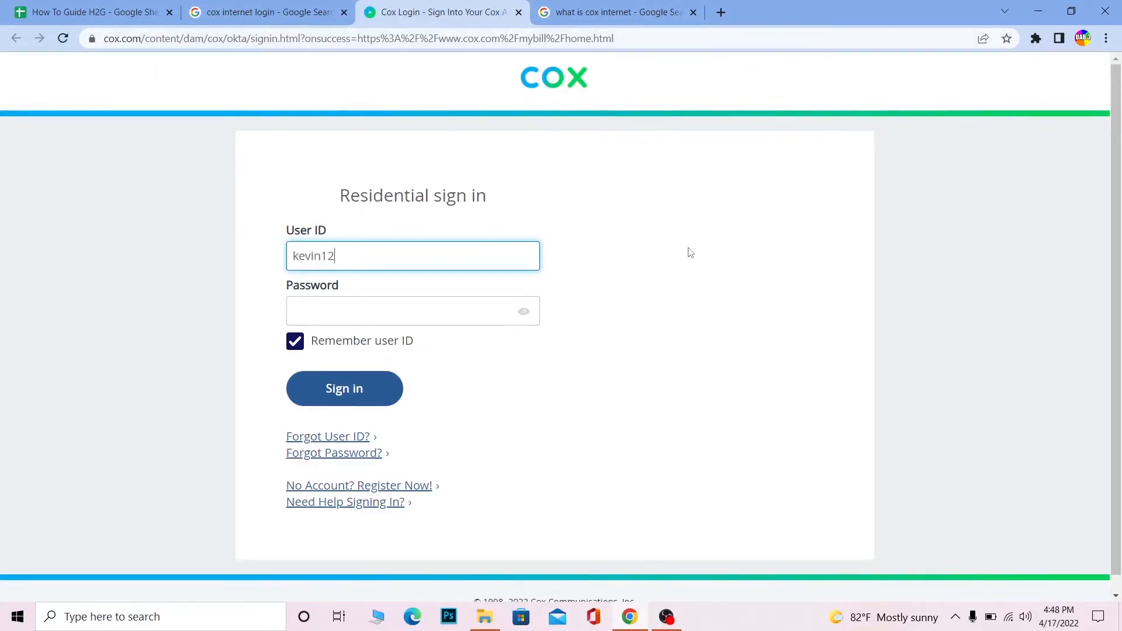
mouse_move(520, 442)
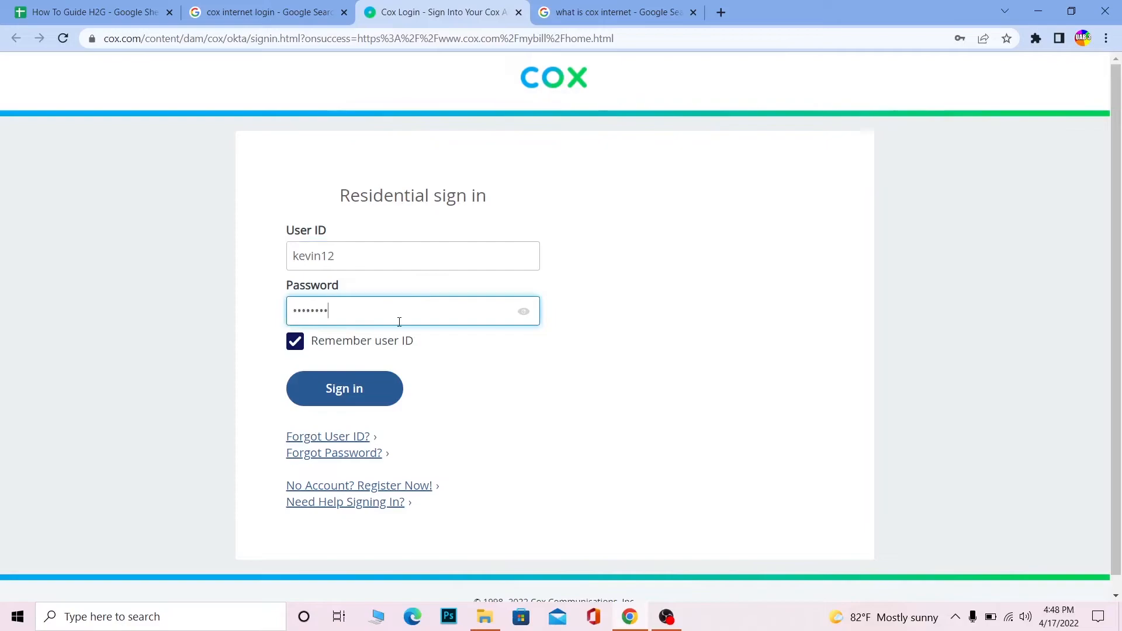
mouse_move(426, 366)
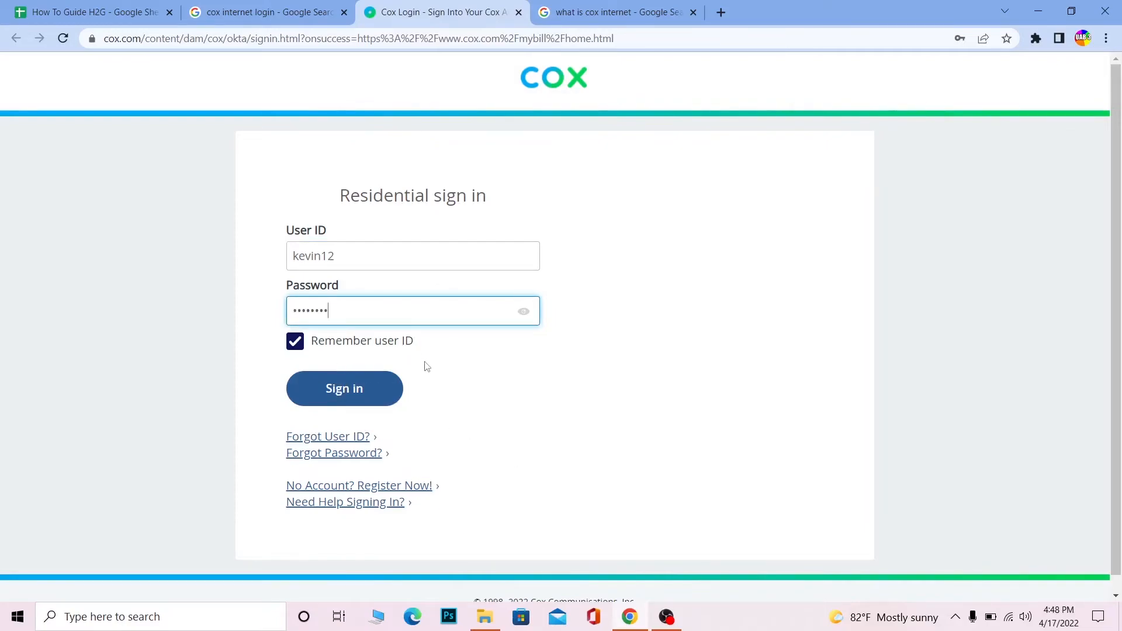
mouse_move(260, 278)
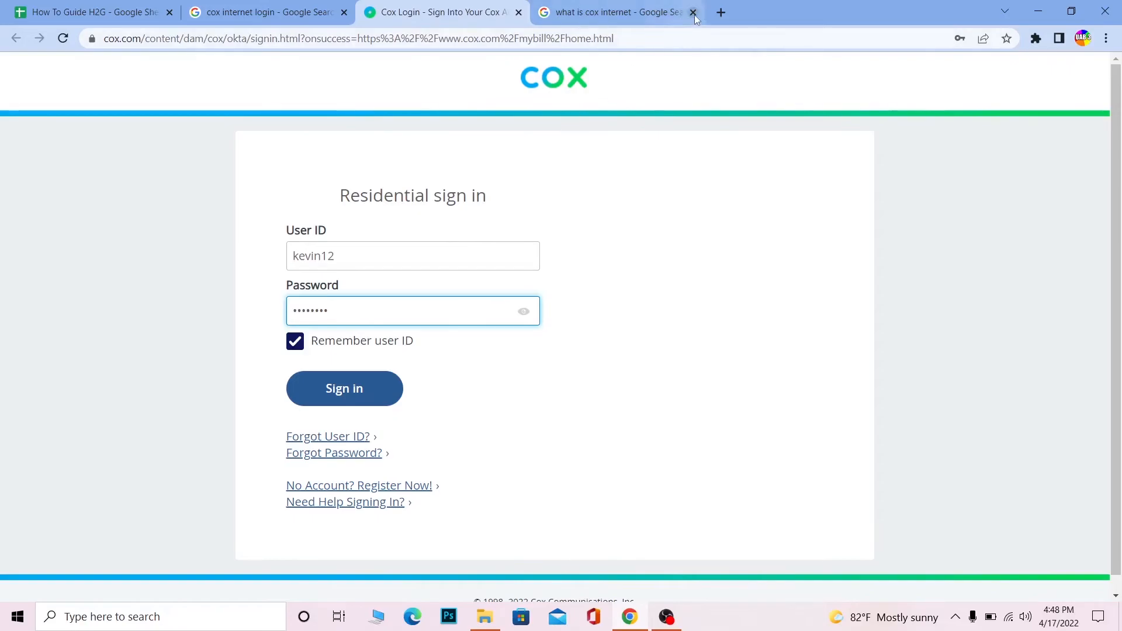
Close the 'what is cox internet' tab and return to the 'cox internet login' results
click(691, 12)
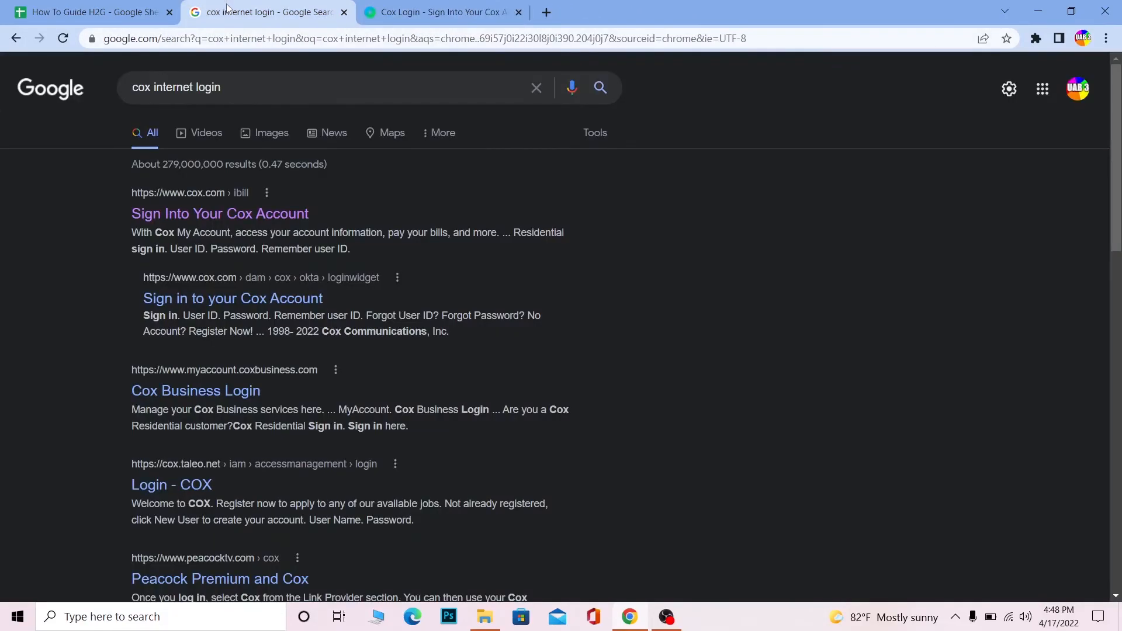
mouse_move(124, 220)
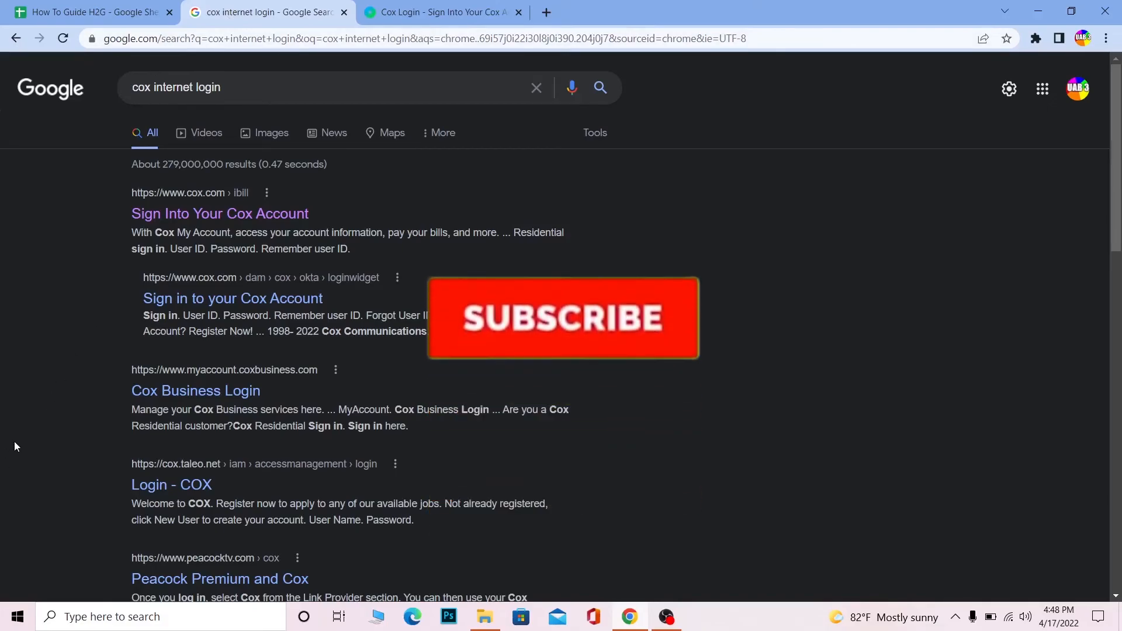
click(562, 318)
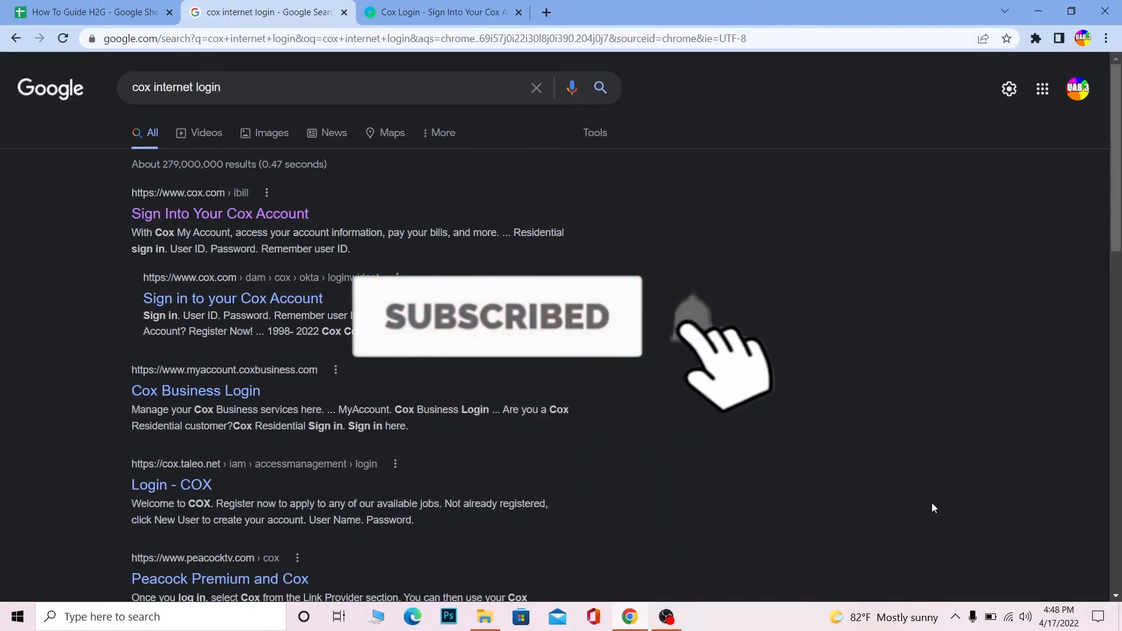